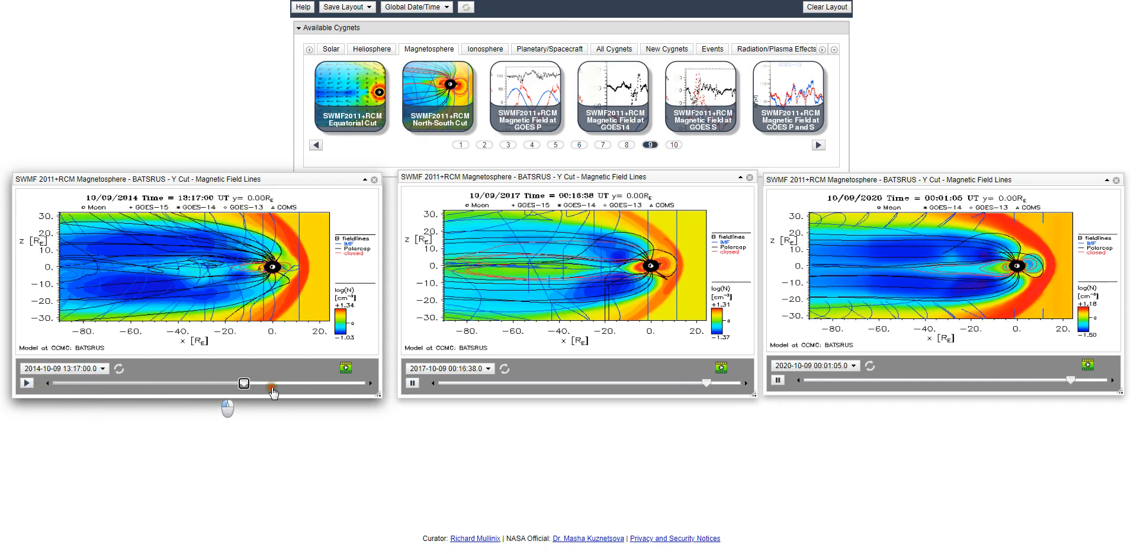
- Move the 2014 cygnet's time slider to late-evening frames and resume its animation
drag(244, 384, 153, 384)
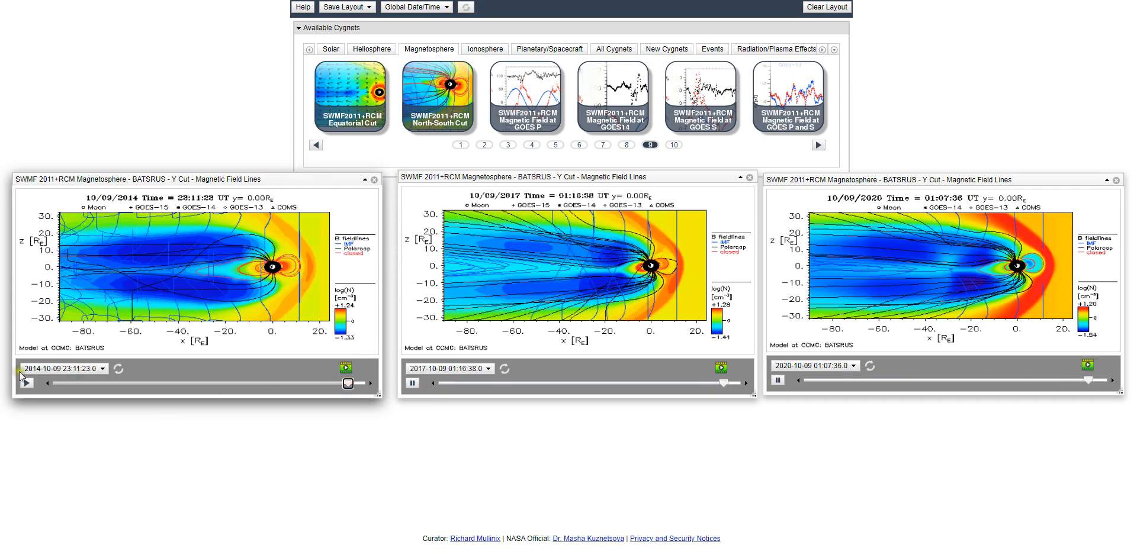
click(23, 382)
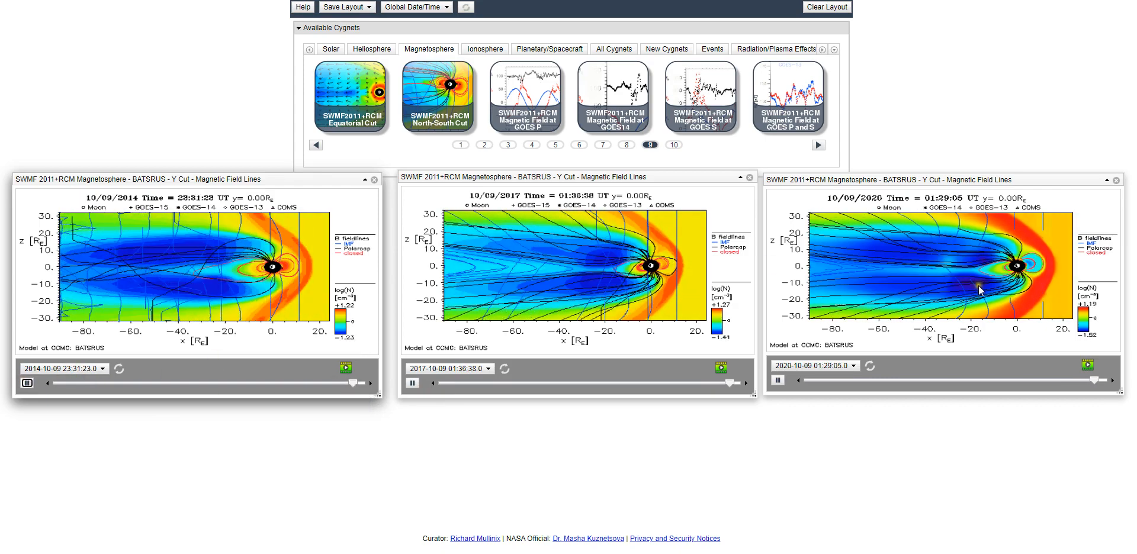